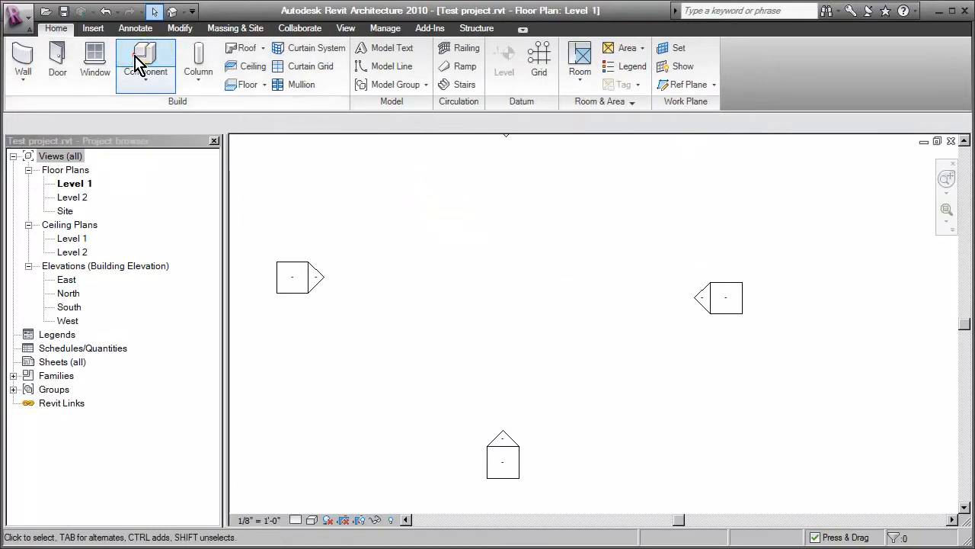
Place the Ramp - parametric component in the test project and view it in 3D.
{"action": "left_click", "coordinate": [145, 61]}
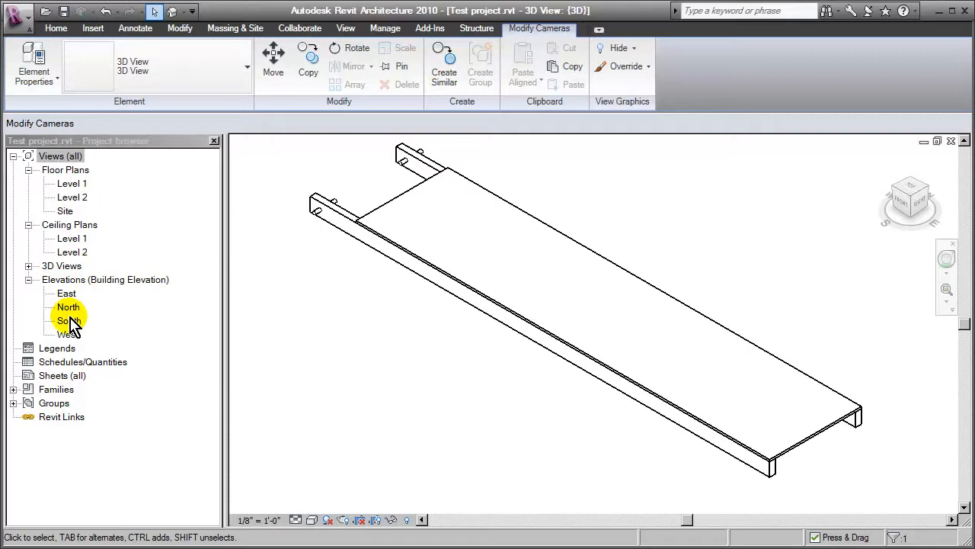
Open the South elevation and select the flat ramp lying at Level 1.
{"action": "double_click", "coordinate": [70, 320]}
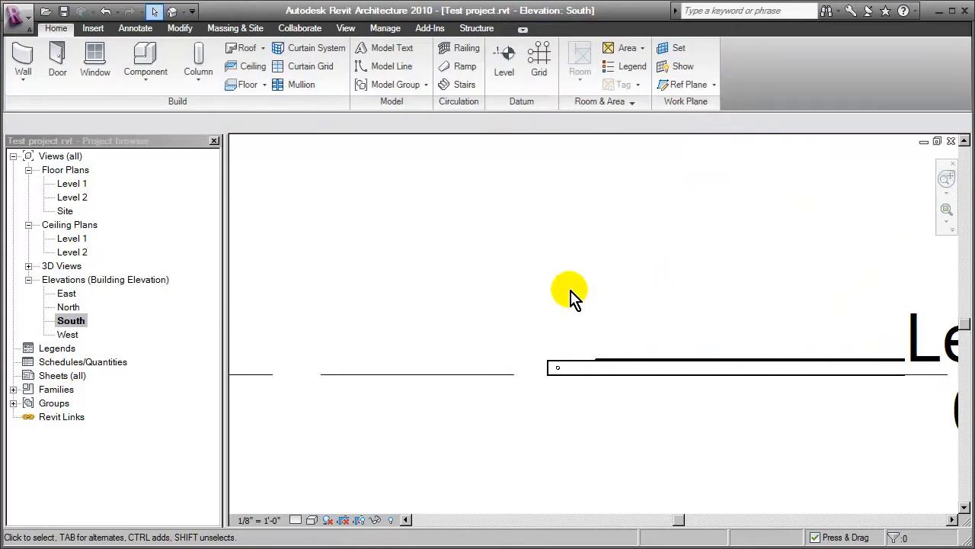
{"action": "left_click", "coordinate": [724, 367]}
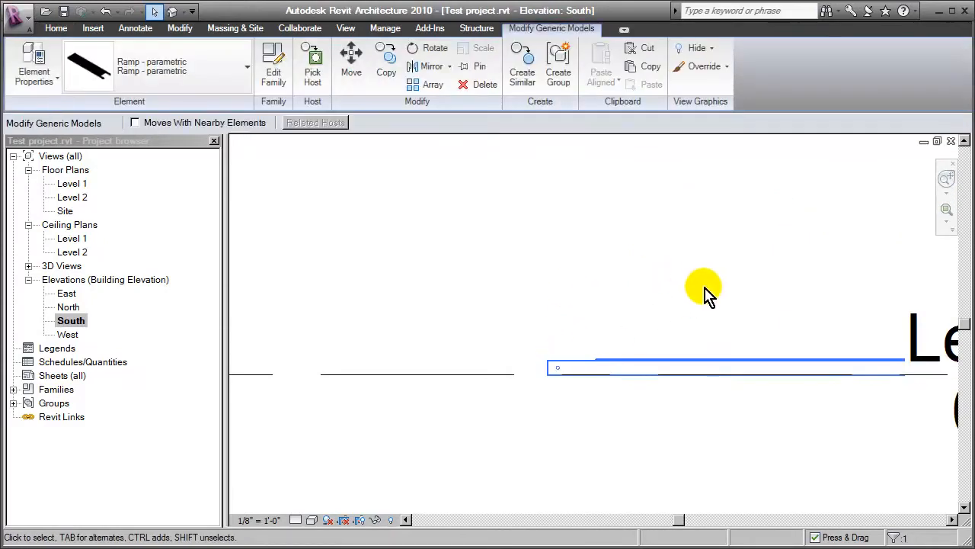
{"action": "mouse_move", "coordinate": [502, 259]}
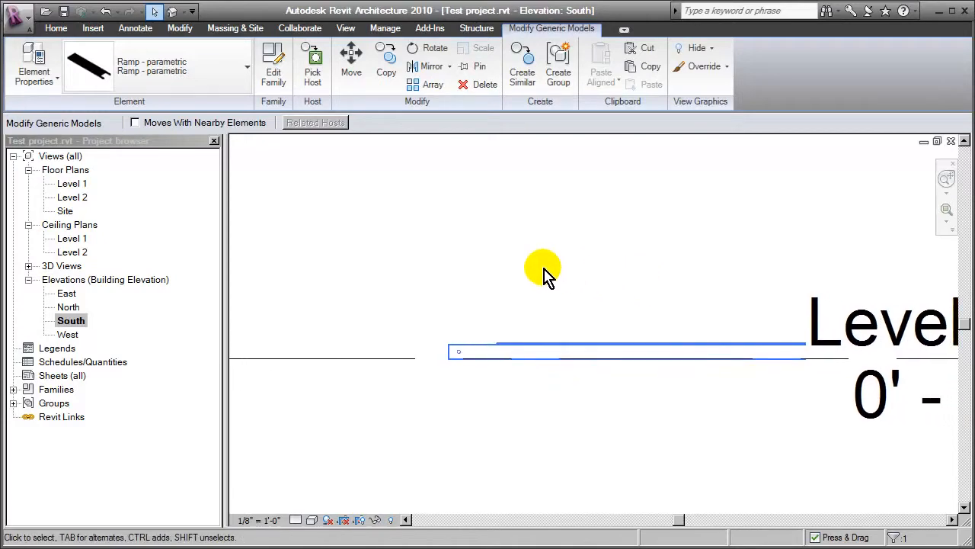
{"action": "mouse_move", "coordinate": [579, 262]}
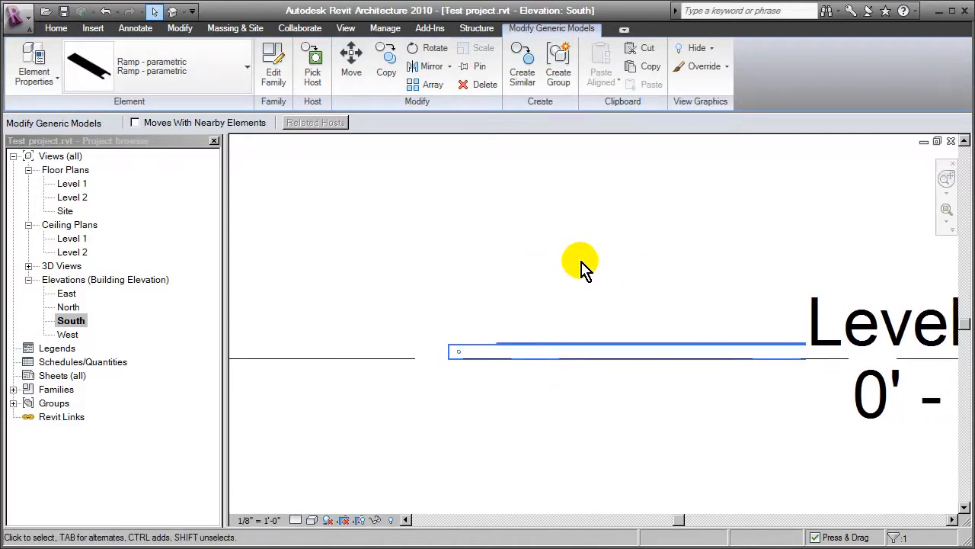
{"action": "mouse_move", "coordinate": [373, 171]}
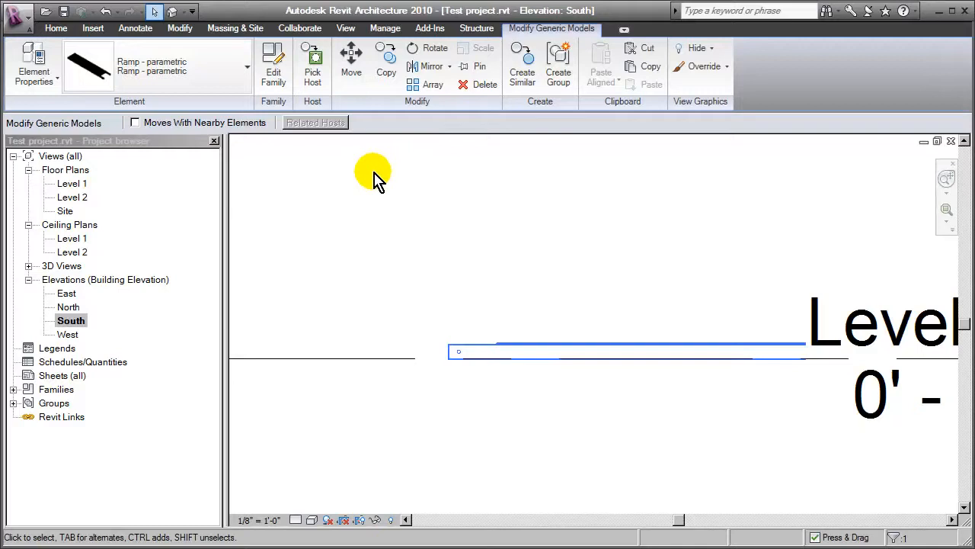
{"action": "mouse_move", "coordinate": [450, 186]}
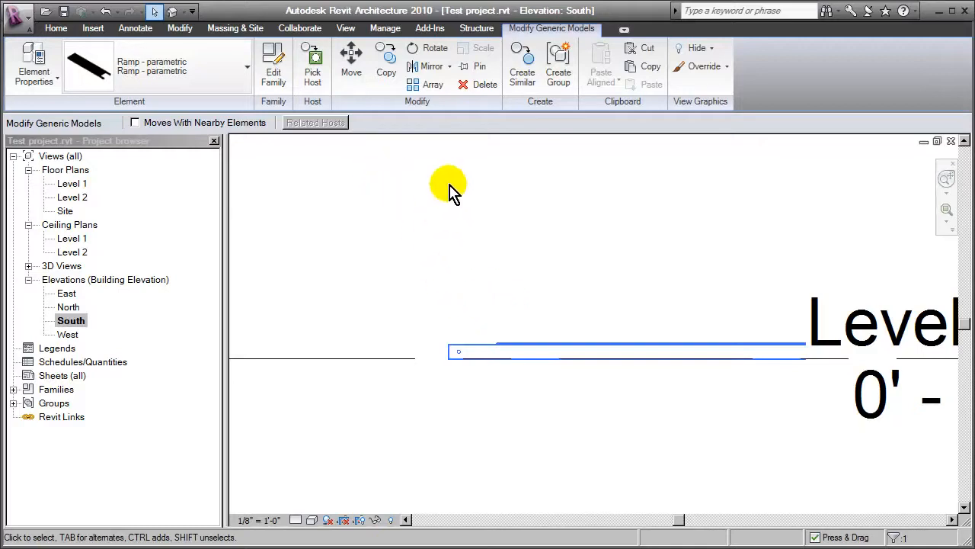
{"action": "left_click", "coordinate": [436, 47]}
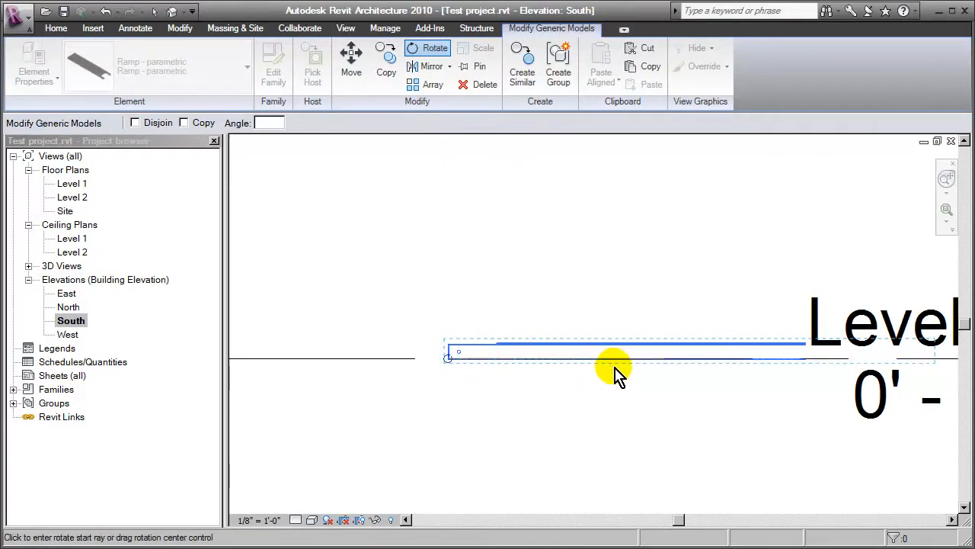
{"action": "mouse_move", "coordinate": [751, 362]}
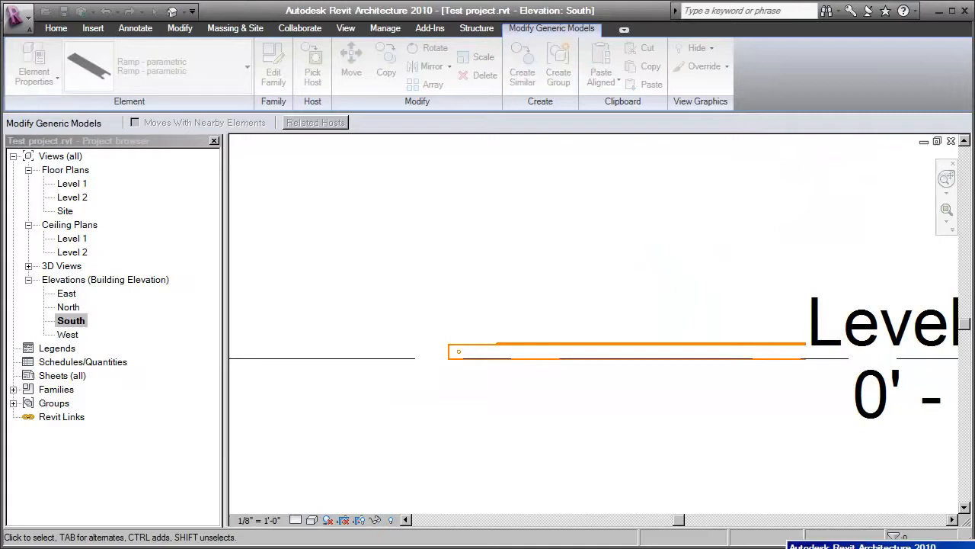
{"action": "left_click", "coordinate": [436, 47]}
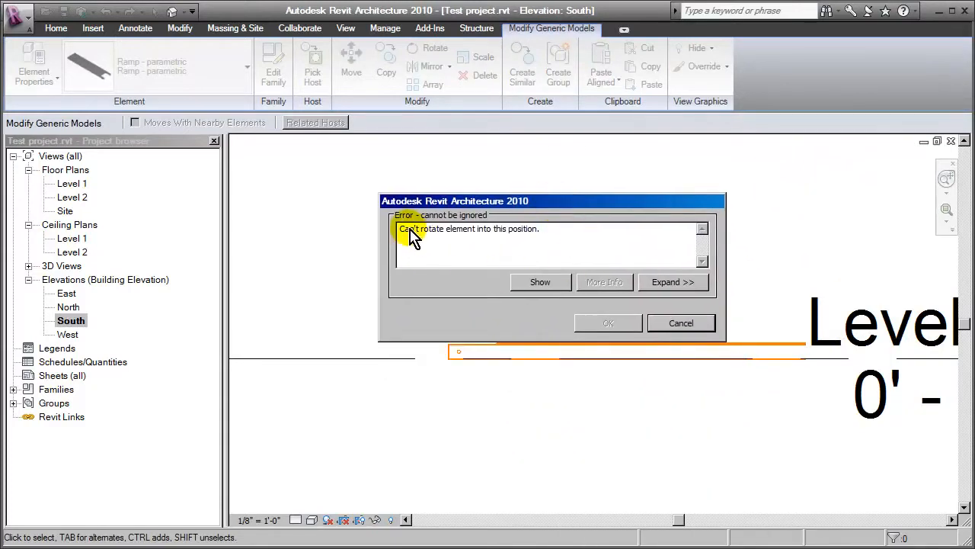
{"action": "mouse_move", "coordinate": [419, 251]}
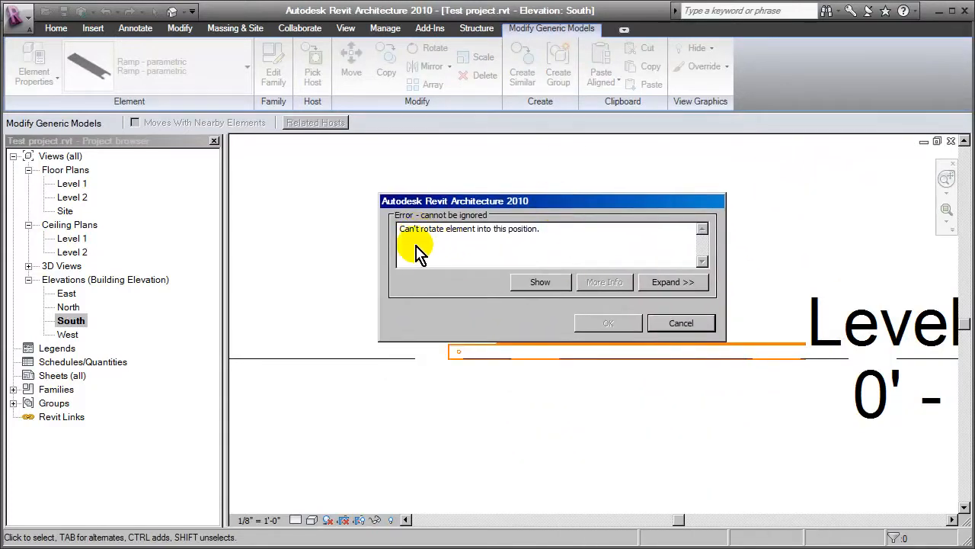
{"action": "mouse_move", "coordinate": [444, 250]}
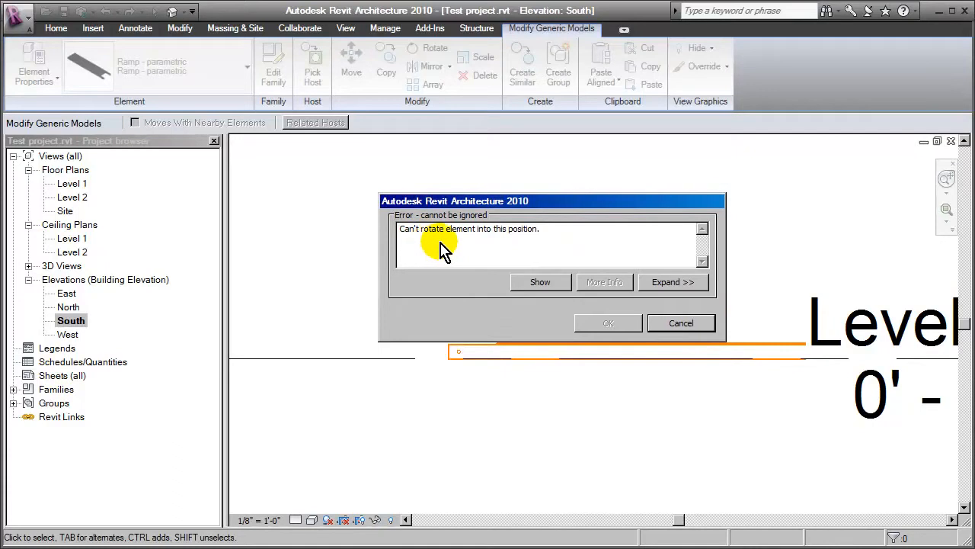
{"action": "mouse_move", "coordinate": [549, 251]}
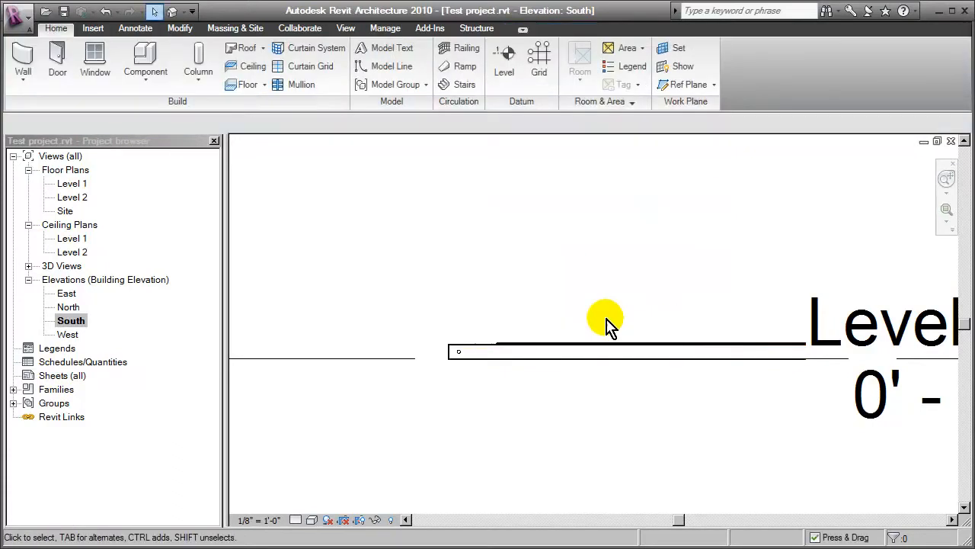
{"action": "mouse_move", "coordinate": [537, 270]}
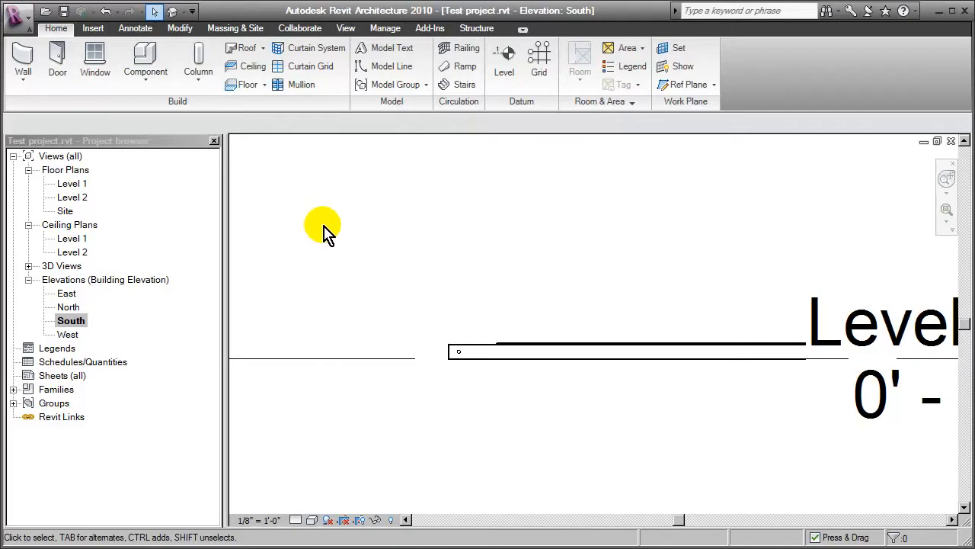
{"action": "left_click", "coordinate": [458, 351]}
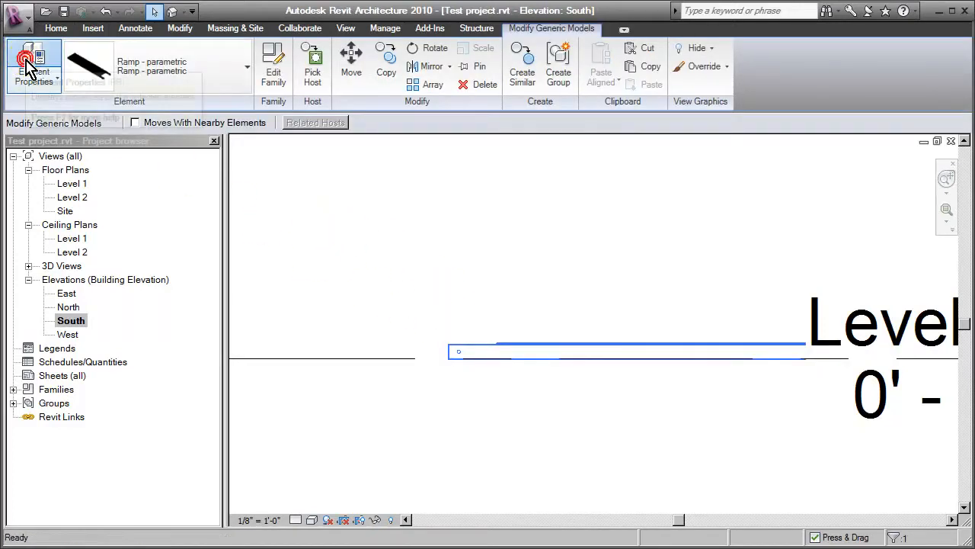
{"action": "left_click", "coordinate": [34, 65]}
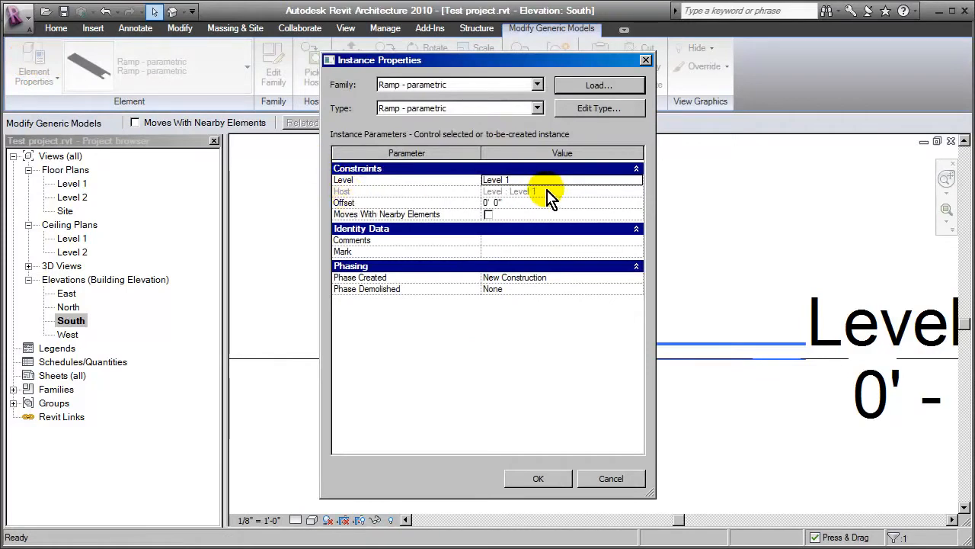
{"action": "left_click", "coordinate": [538, 478]}
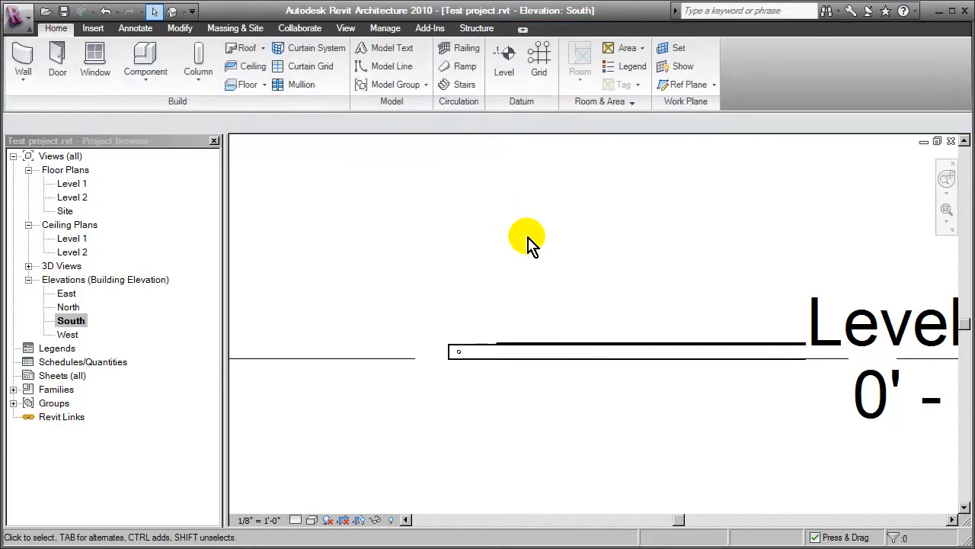
{"action": "mouse_move", "coordinate": [527, 238]}
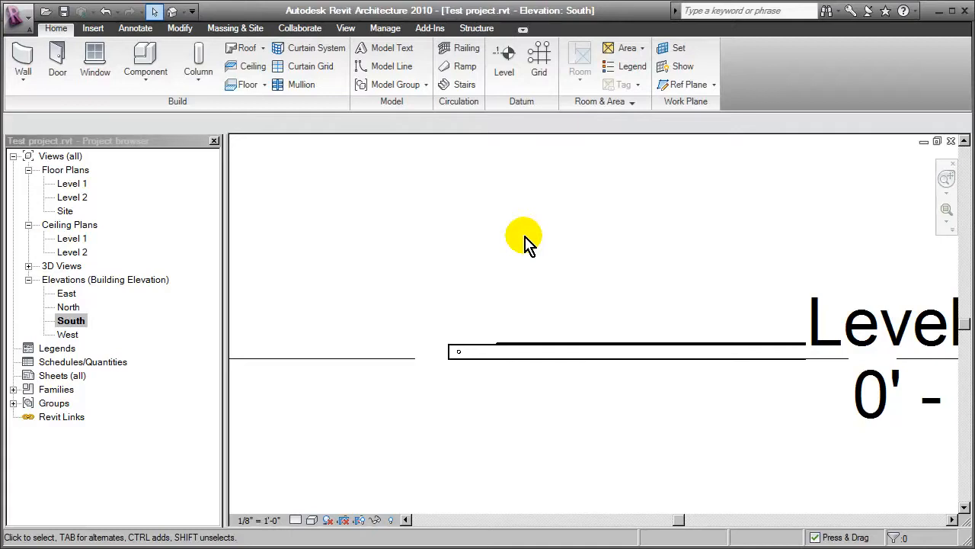
{"action": "mouse_move", "coordinate": [354, 233]}
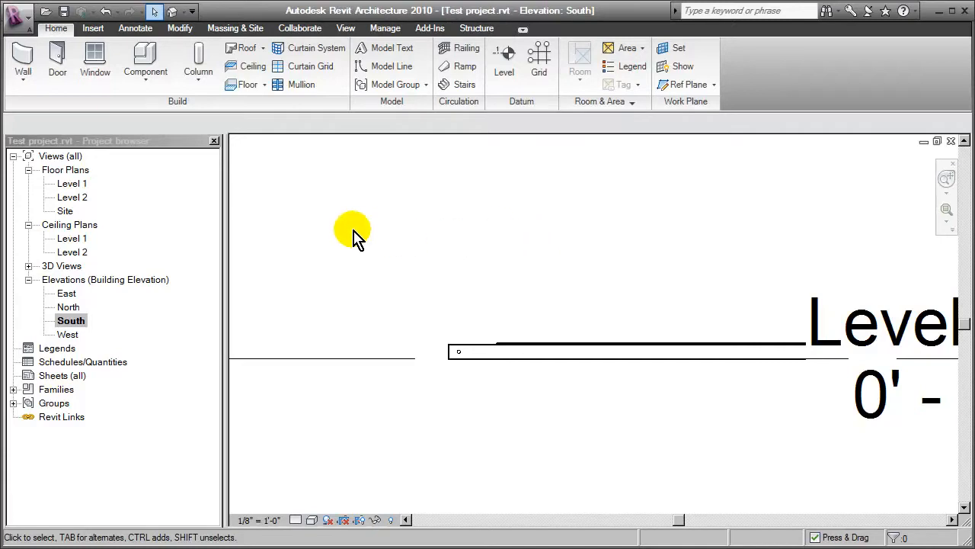
{"action": "left_click", "coordinate": [19, 14]}
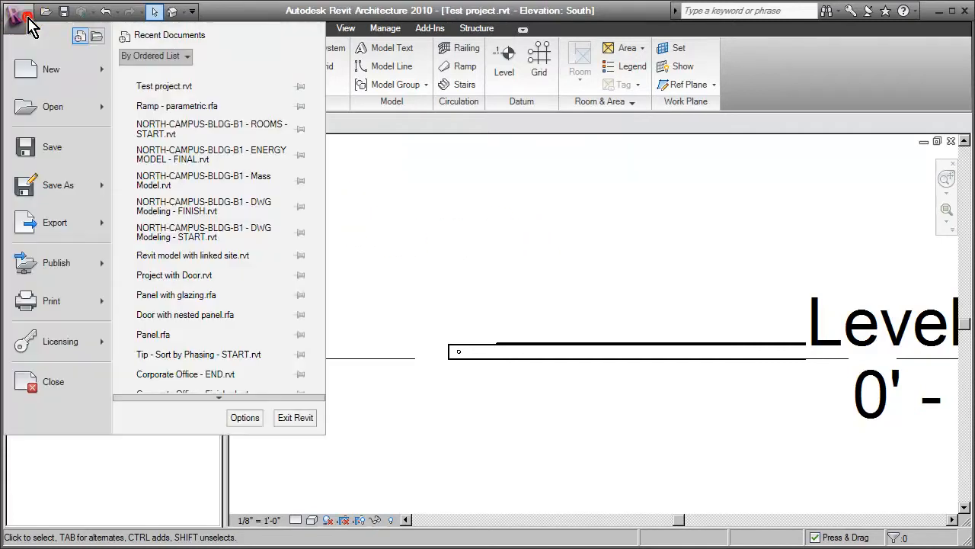
{"action": "left_click", "coordinate": [50, 69]}
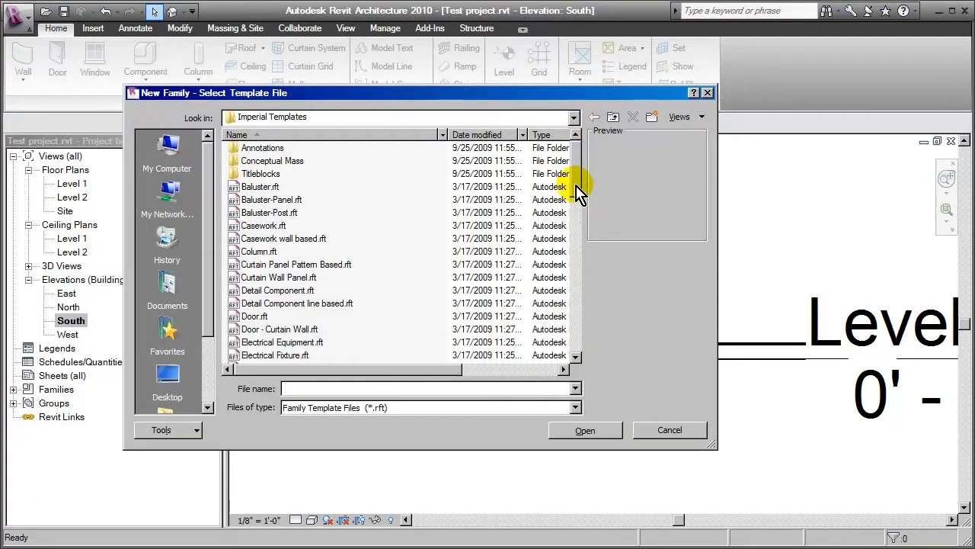
{"action": "scroll", "scroll_direction": "down", "scroll_amount": 3}
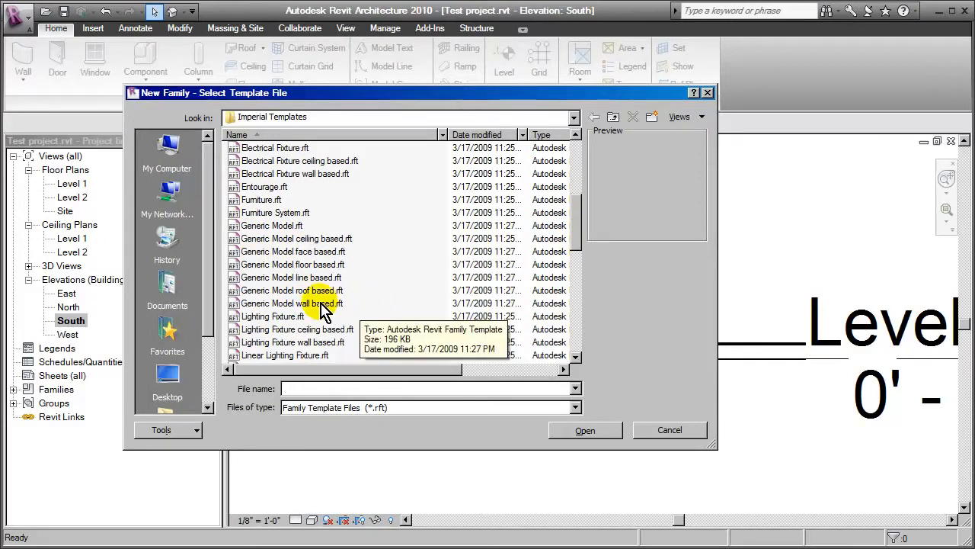
{"action": "mouse_move", "coordinate": [297, 263]}
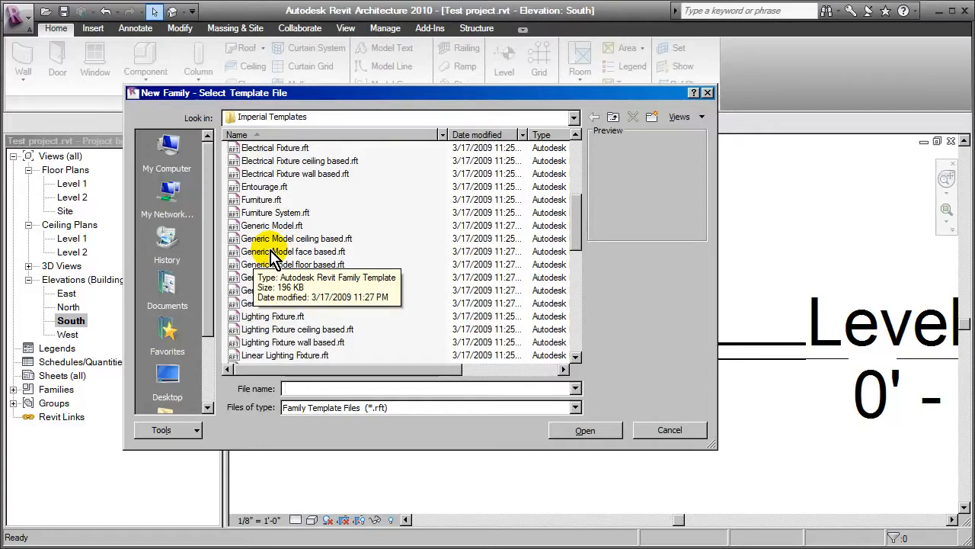
{"action": "left_click", "coordinate": [669, 429]}
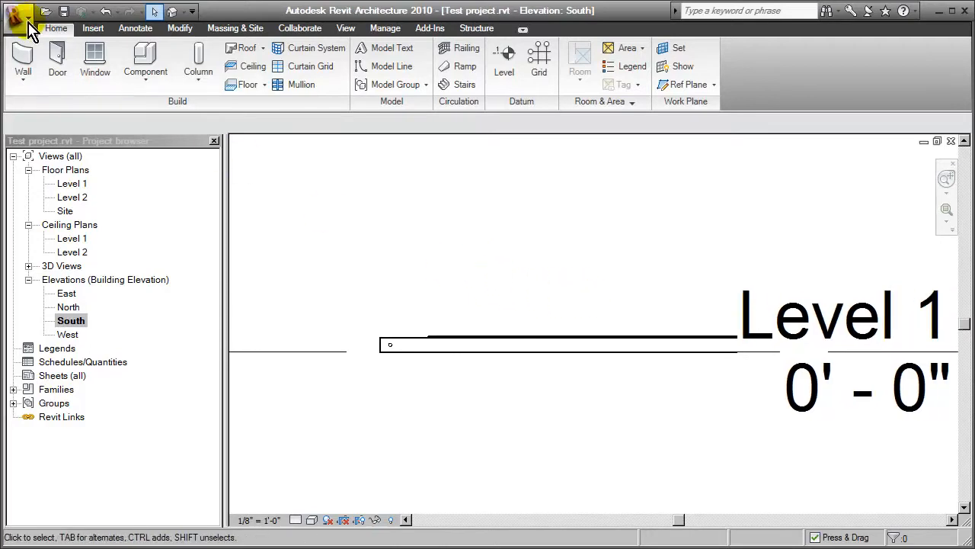
{"action": "mouse_move", "coordinate": [19, 17]}
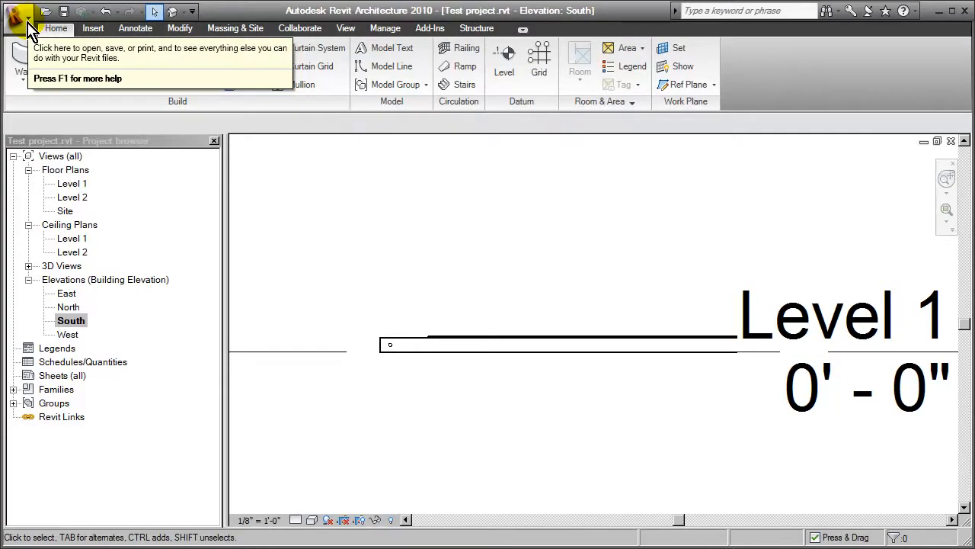
Switch to Ramp - parametric.rfa and load it into Family2.
{"action": "left_click", "coordinate": [19, 19]}
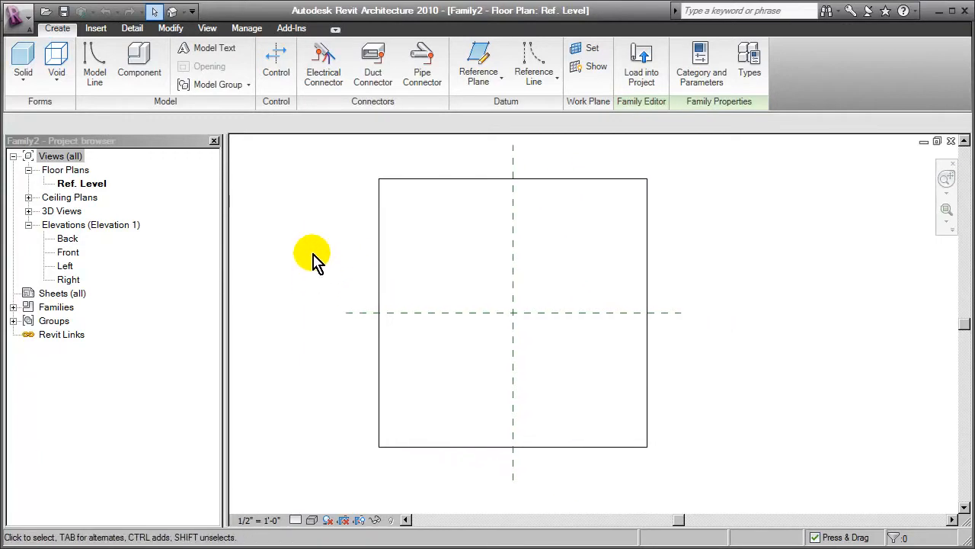
{"action": "mouse_move", "coordinate": [332, 243]}
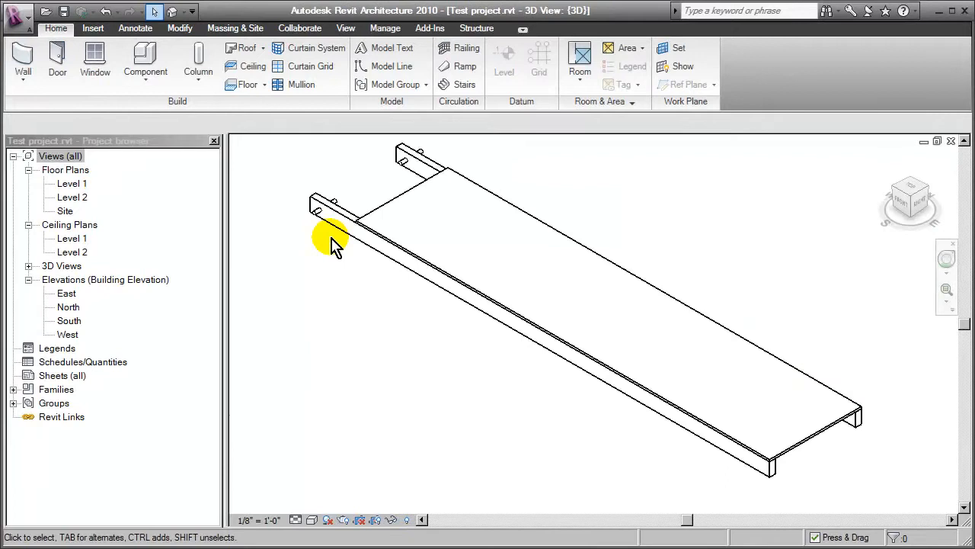
{"action": "double_click", "coordinate": [332, 237]}
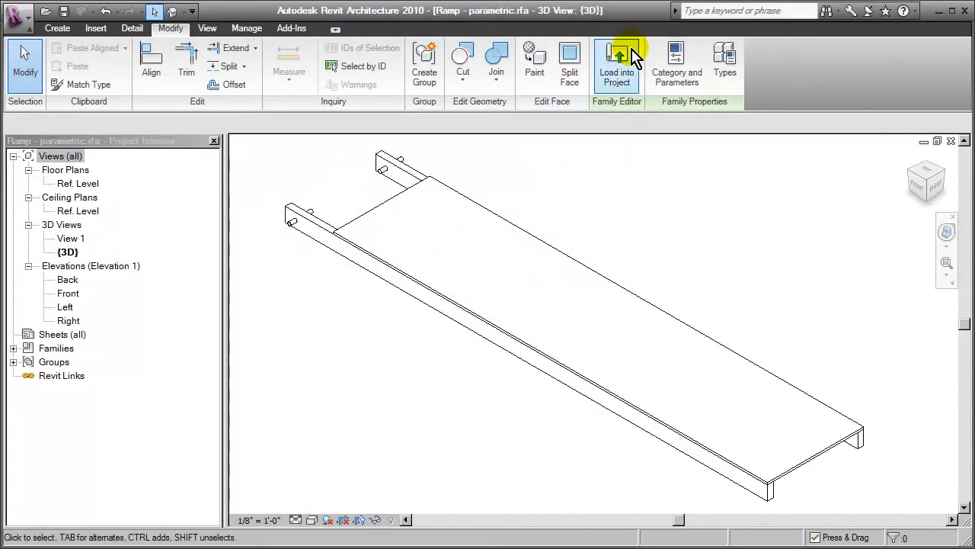
{"action": "left_click", "coordinate": [617, 65]}
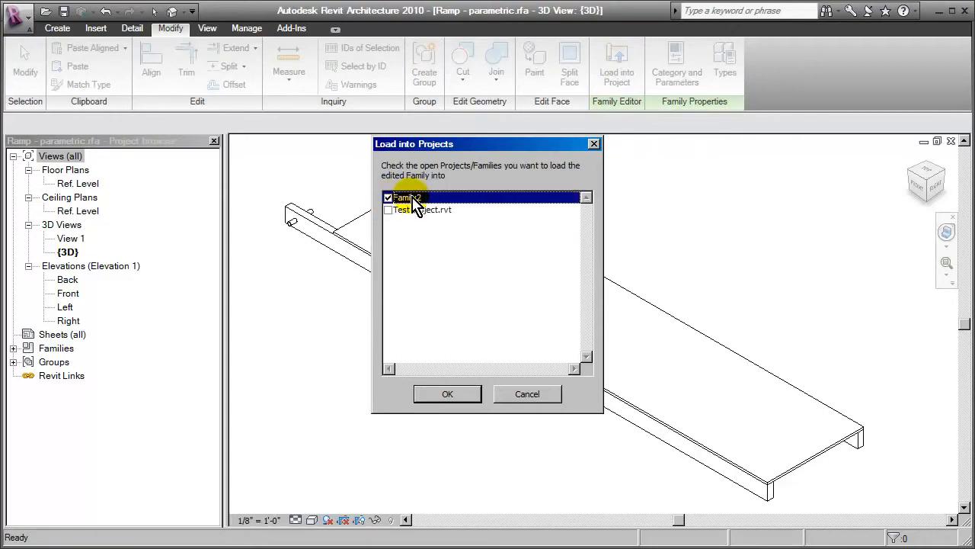
{"action": "left_click", "coordinate": [447, 394]}
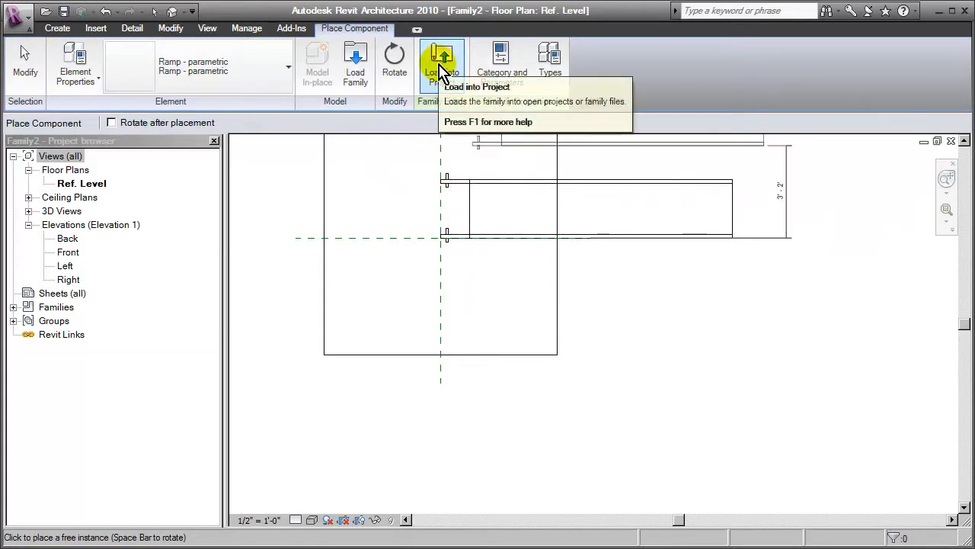
Load Family2, containing the nested ramp, into Test project.rvt.
{"action": "left_click", "coordinate": [442, 61]}
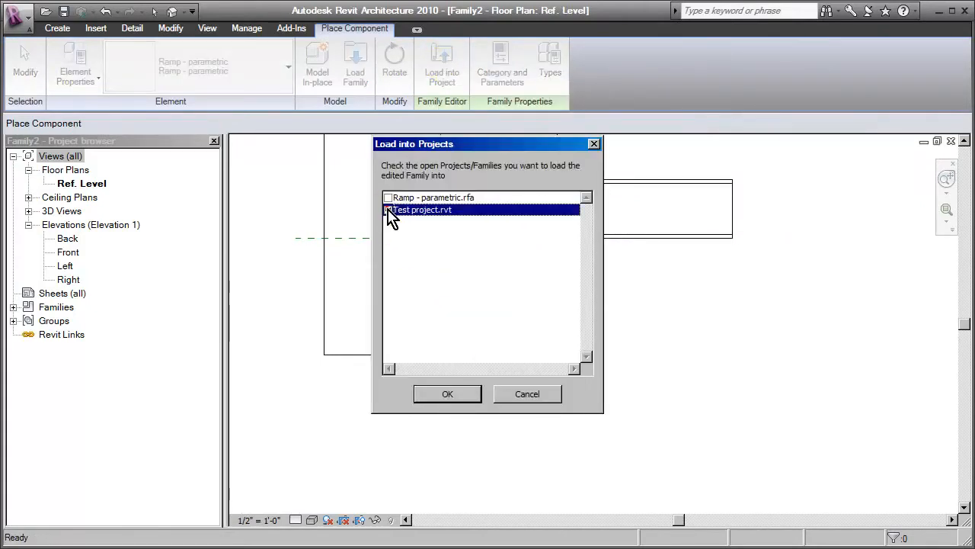
{"action": "left_click", "coordinate": [447, 394]}
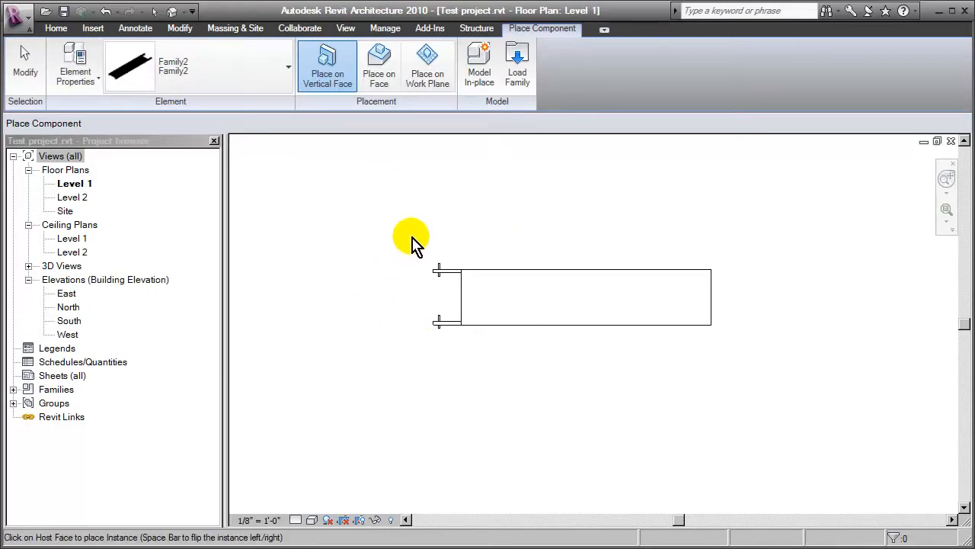
{"action": "mouse_move", "coordinate": [467, 208]}
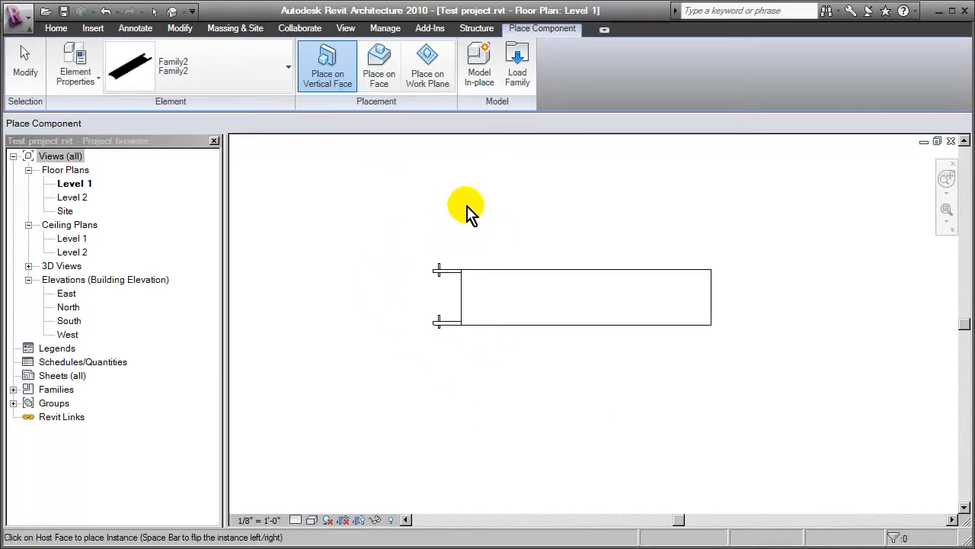
{"action": "mouse_move", "coordinate": [507, 385]}
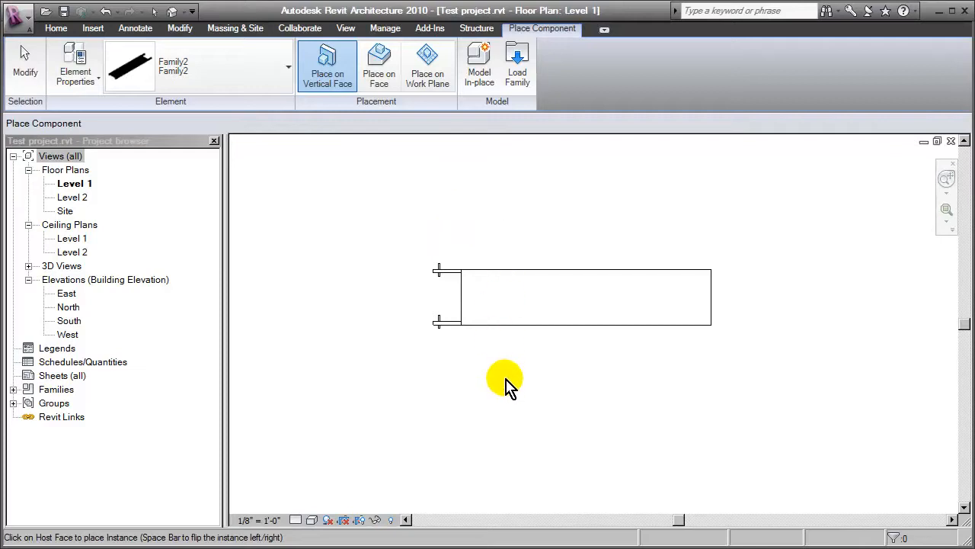
{"action": "mouse_move", "coordinate": [484, 259]}
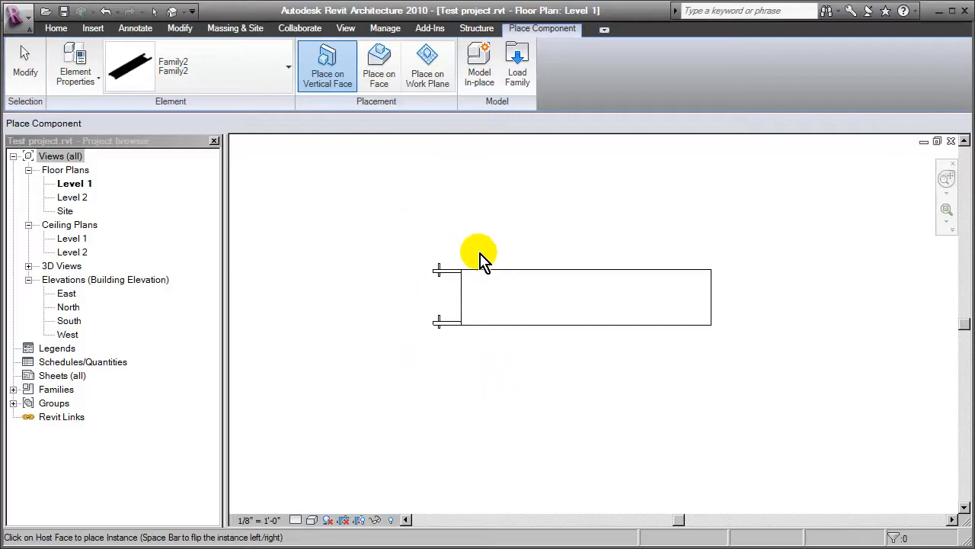
{"action": "mouse_move", "coordinate": [502, 317]}
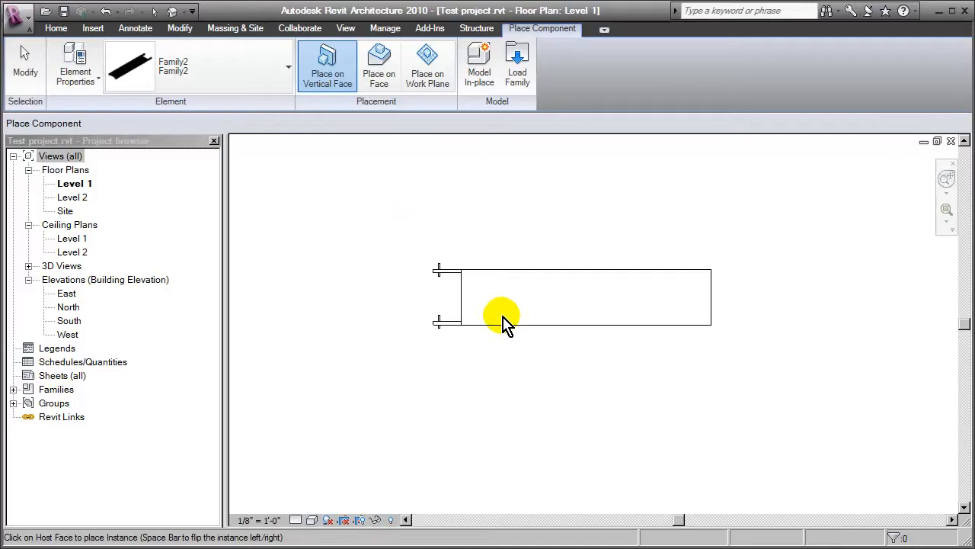
{"action": "mouse_move", "coordinate": [427, 64]}
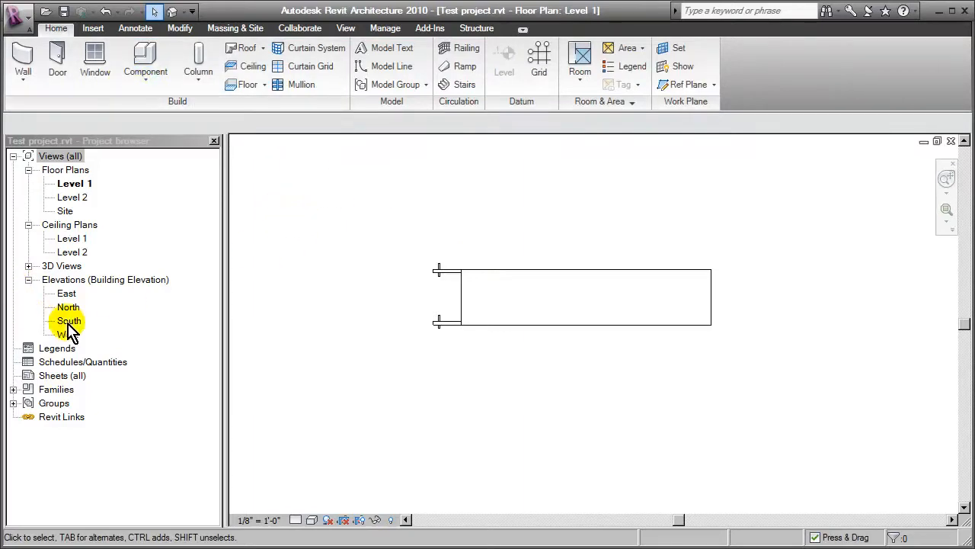
In the South elevation, draw a reference plane sloping about 30 degrees and select it.
{"action": "double_click", "coordinate": [69, 320]}
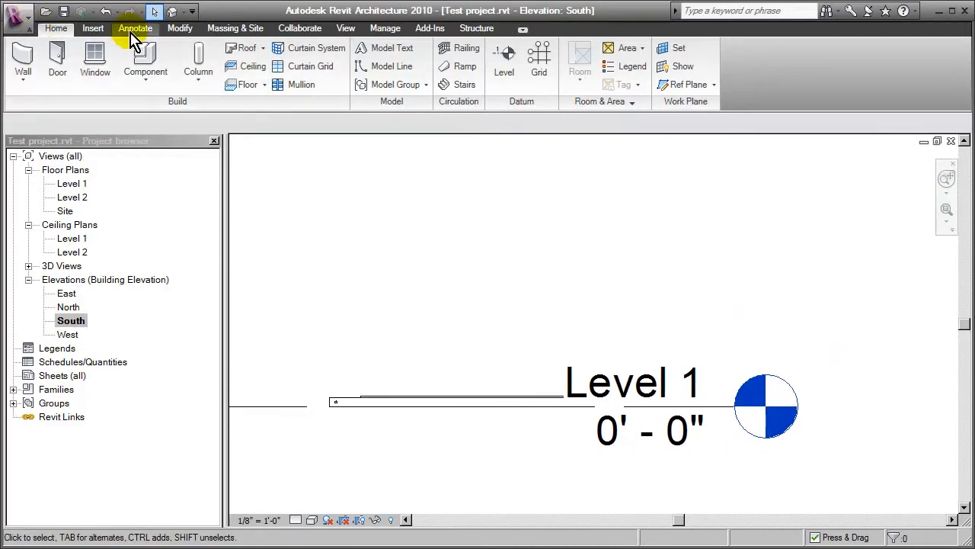
{"action": "mouse_move", "coordinate": [640, 141]}
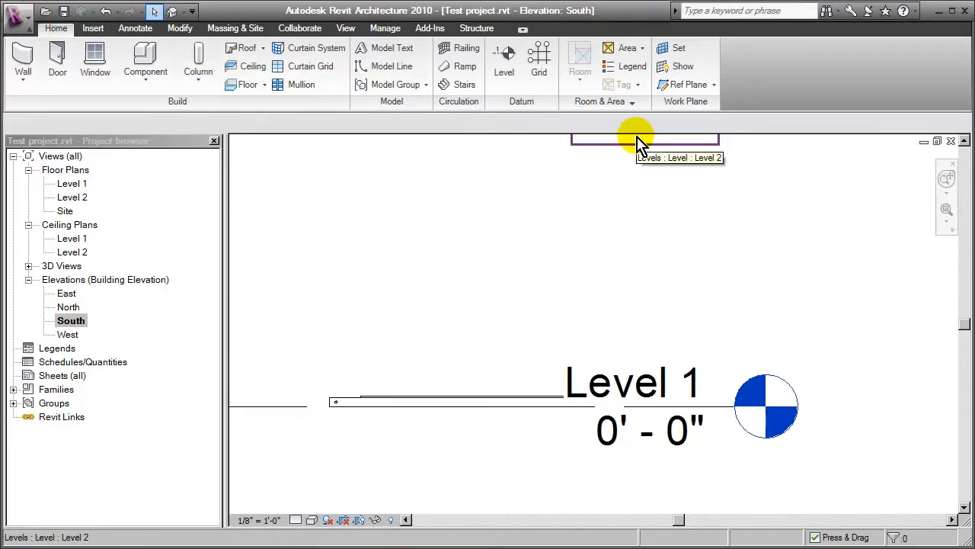
{"action": "left_click", "coordinate": [685, 85]}
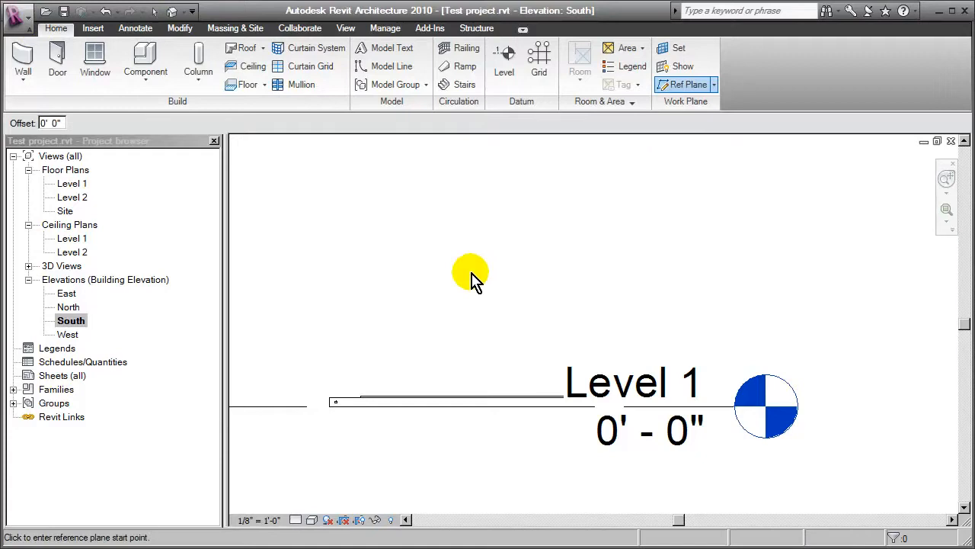
{"action": "mouse_move", "coordinate": [317, 323]}
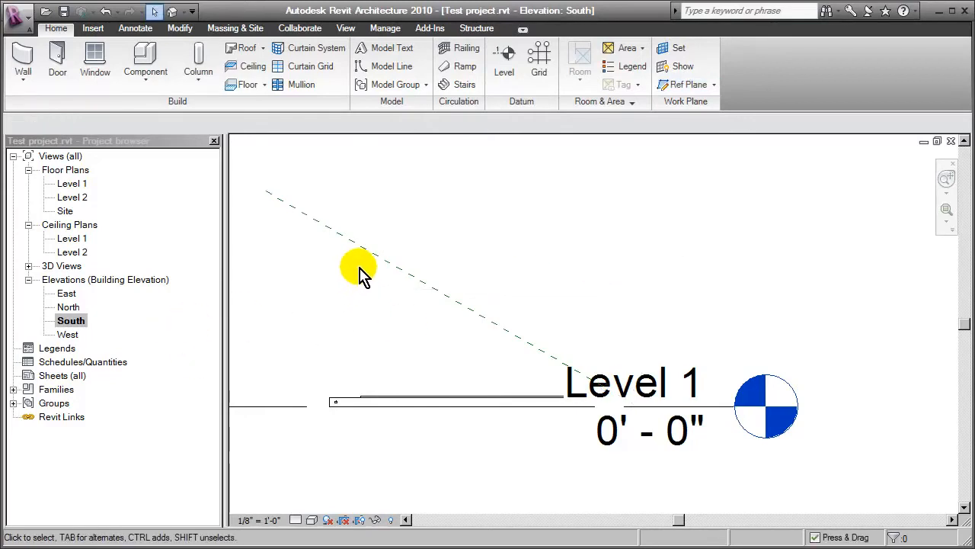
{"action": "left_click", "coordinate": [358, 267]}
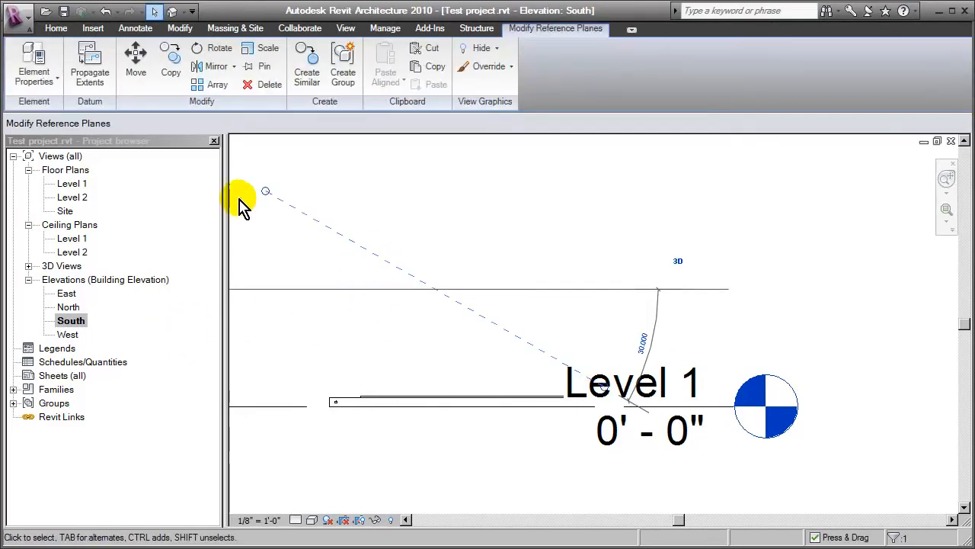
Name the selected inclined reference plane 'Ramp' in its element properties.
{"action": "left_click", "coordinate": [34, 64]}
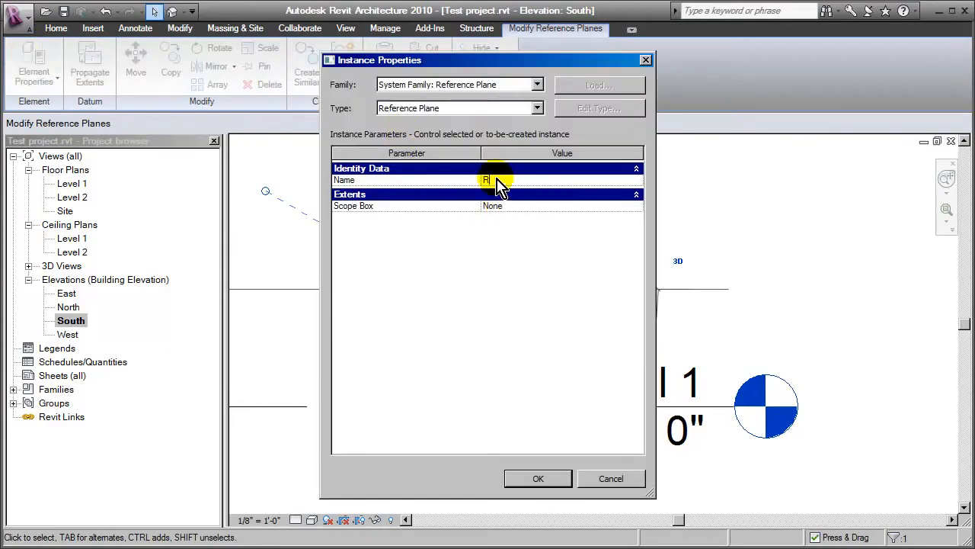
{"action": "type", "text": "Ramp"}
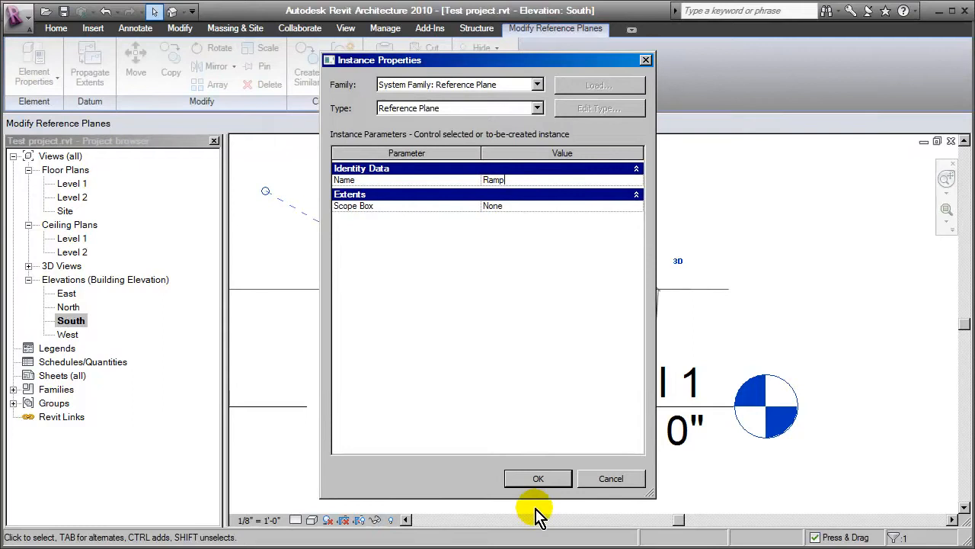
{"action": "left_click", "coordinate": [538, 477]}
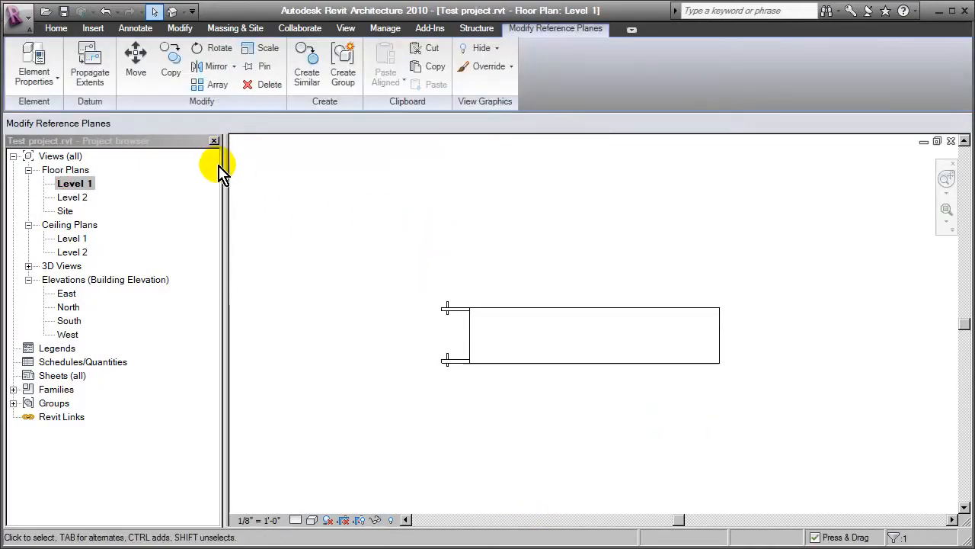
Place a Family2 instance on work plane 'Reference Plane: Ramp' and check it in South elevation.
{"action": "left_click", "coordinate": [55, 28]}
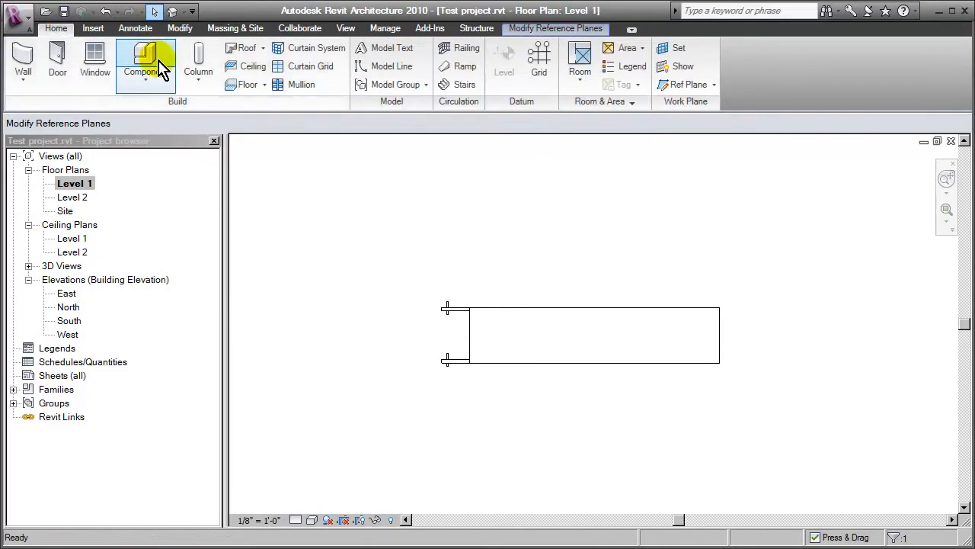
{"action": "left_click", "coordinate": [140, 61]}
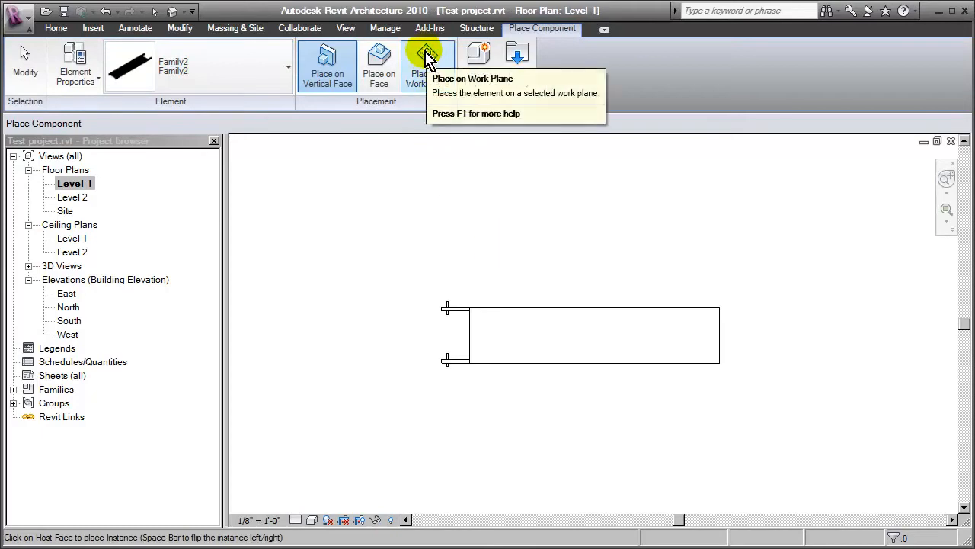
{"action": "left_click", "coordinate": [428, 65]}
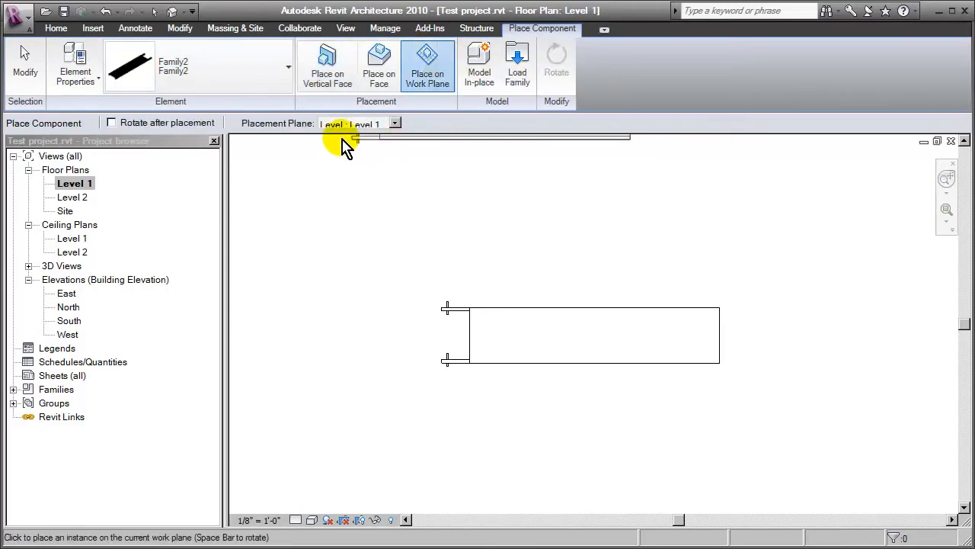
{"action": "left_click", "coordinate": [395, 122]}
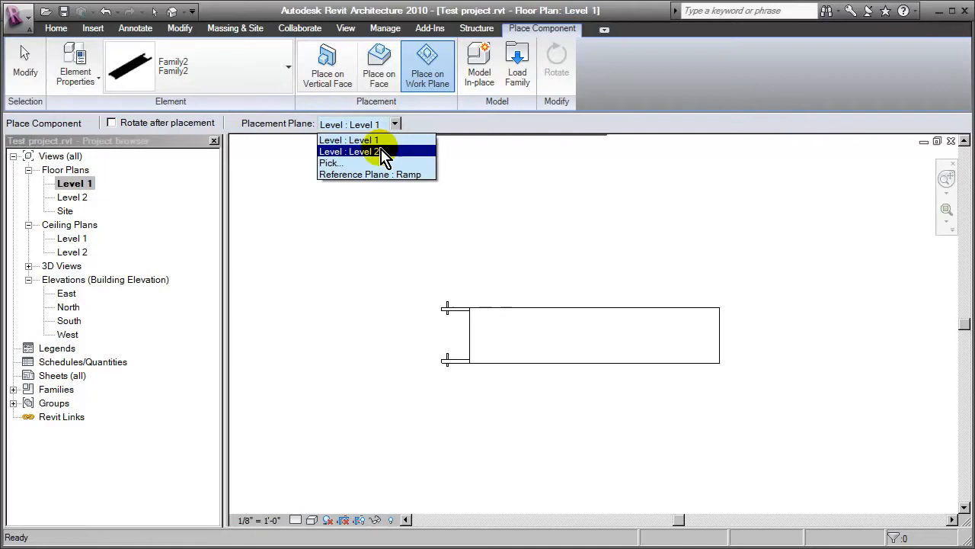
{"action": "left_click", "coordinate": [373, 173]}
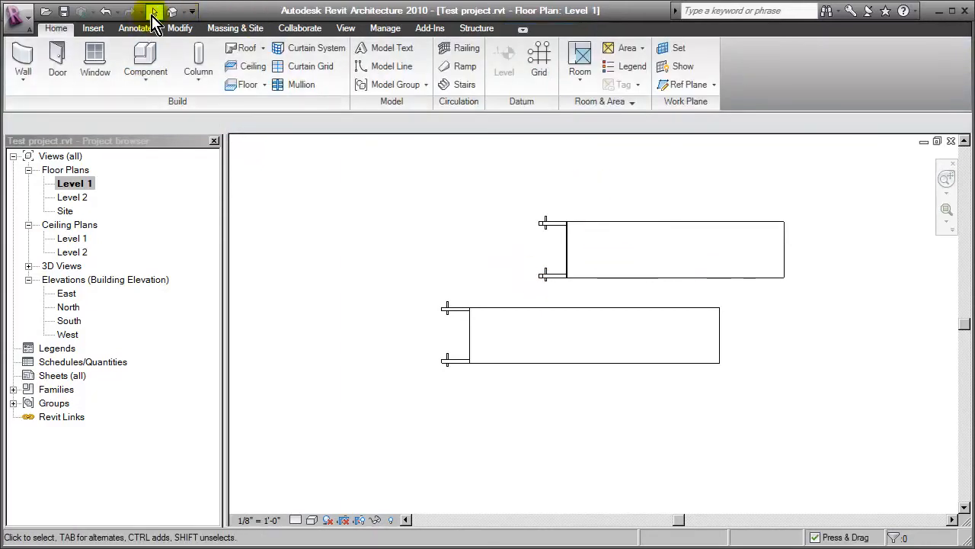
{"action": "double_click", "coordinate": [67, 320]}
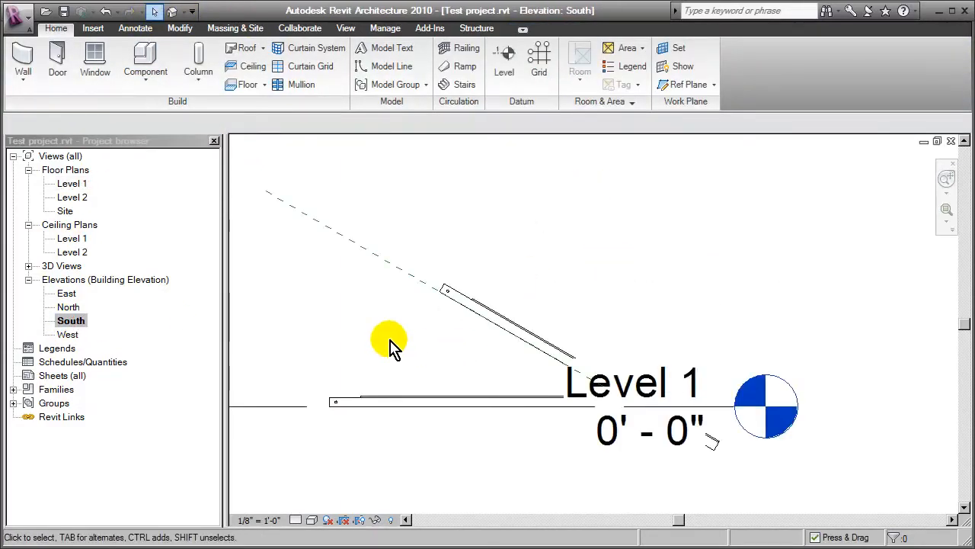